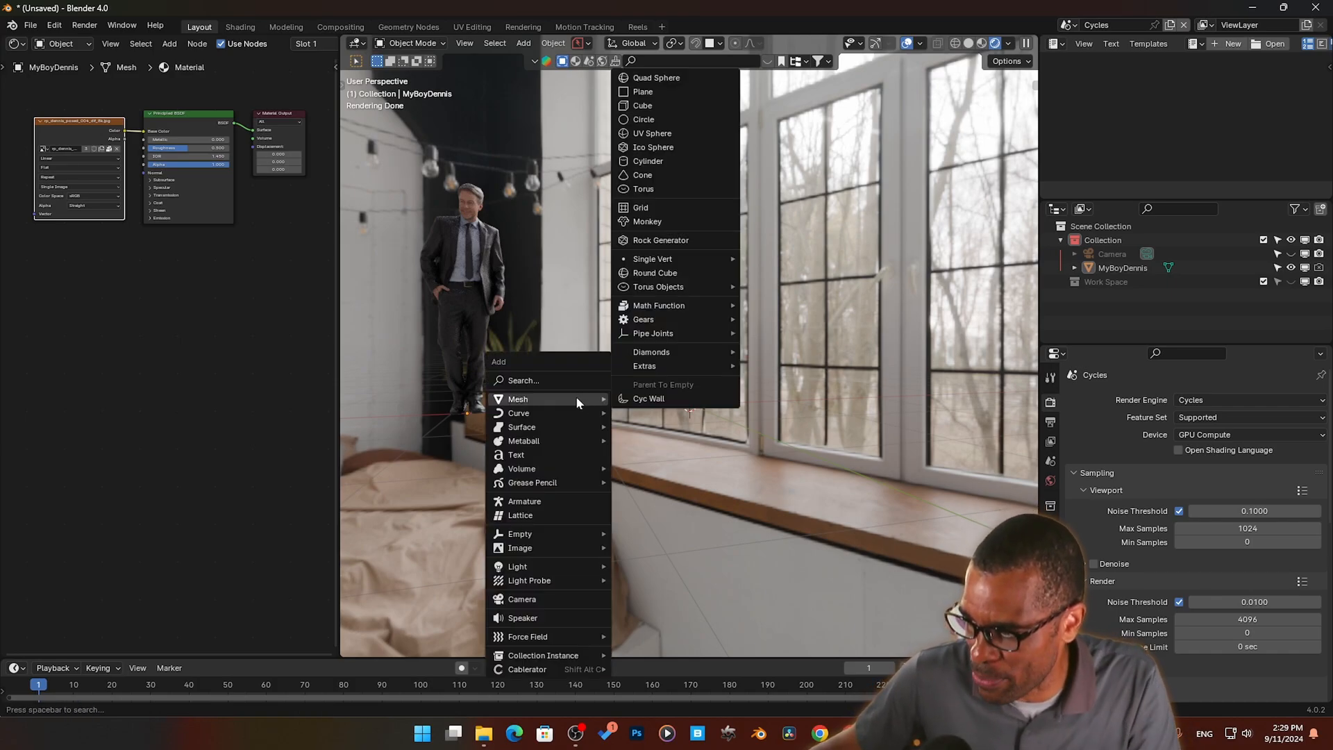
Step: Add a Suzanne monkey head mesh in front of the bedroom backdrop and shade it smooth
{"action": "left_click", "coordinate": [649, 221]}
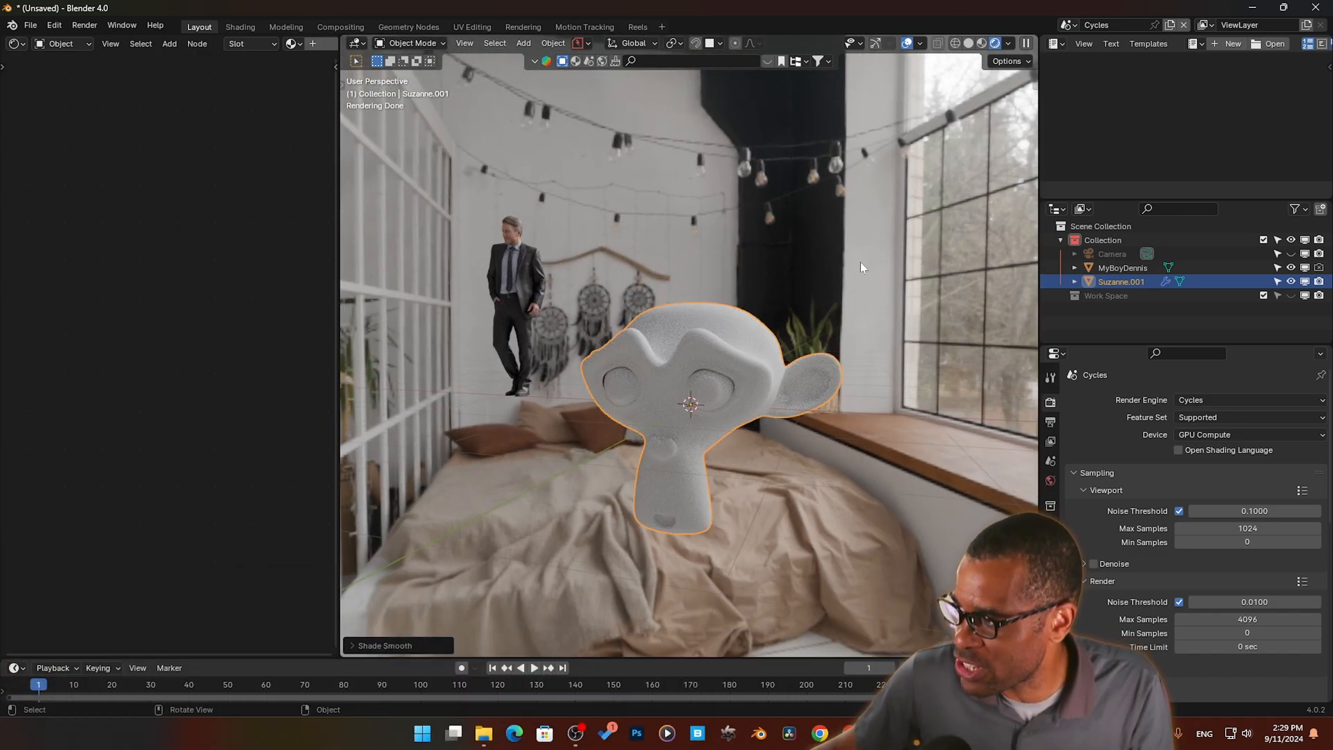
Step: Create a new material (Material.002) with a Principled BSDF node on the monkey
{"action": "left_click", "coordinate": [1095, 25]}
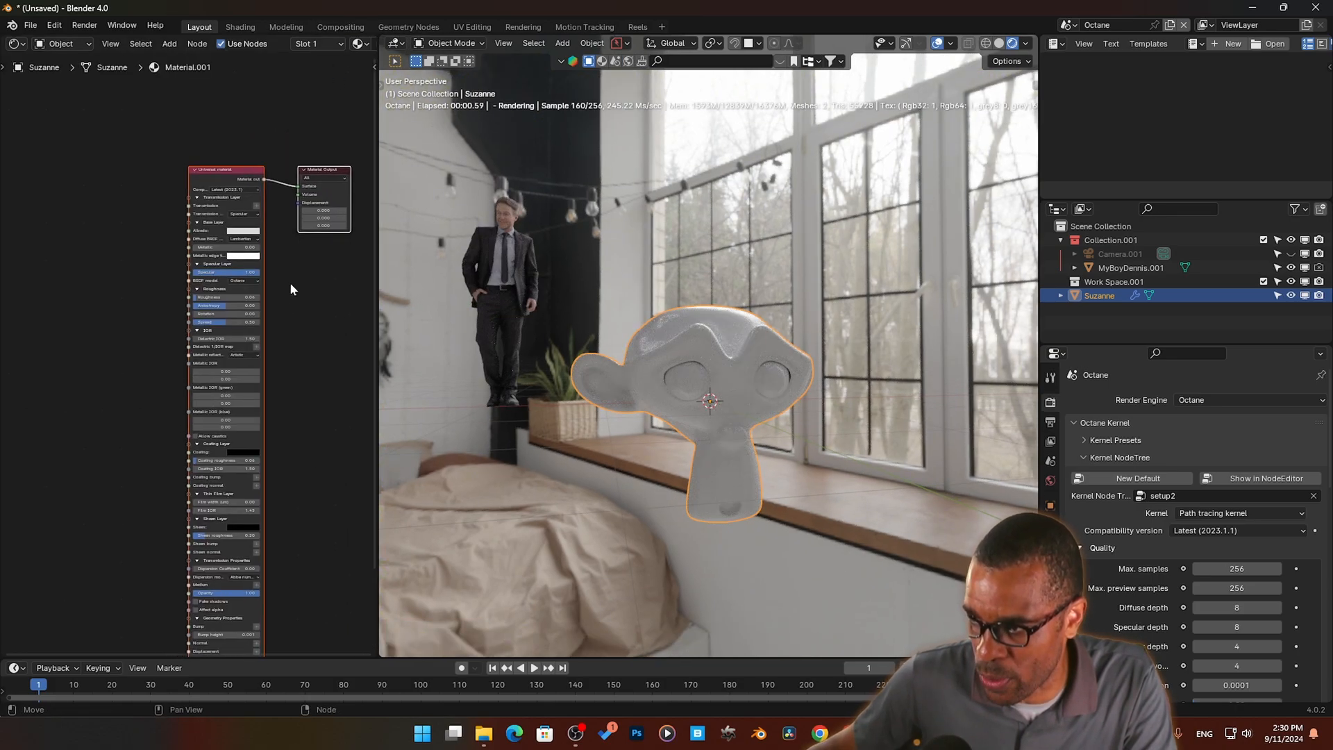
{"action": "left_click", "coordinate": [243, 230]}
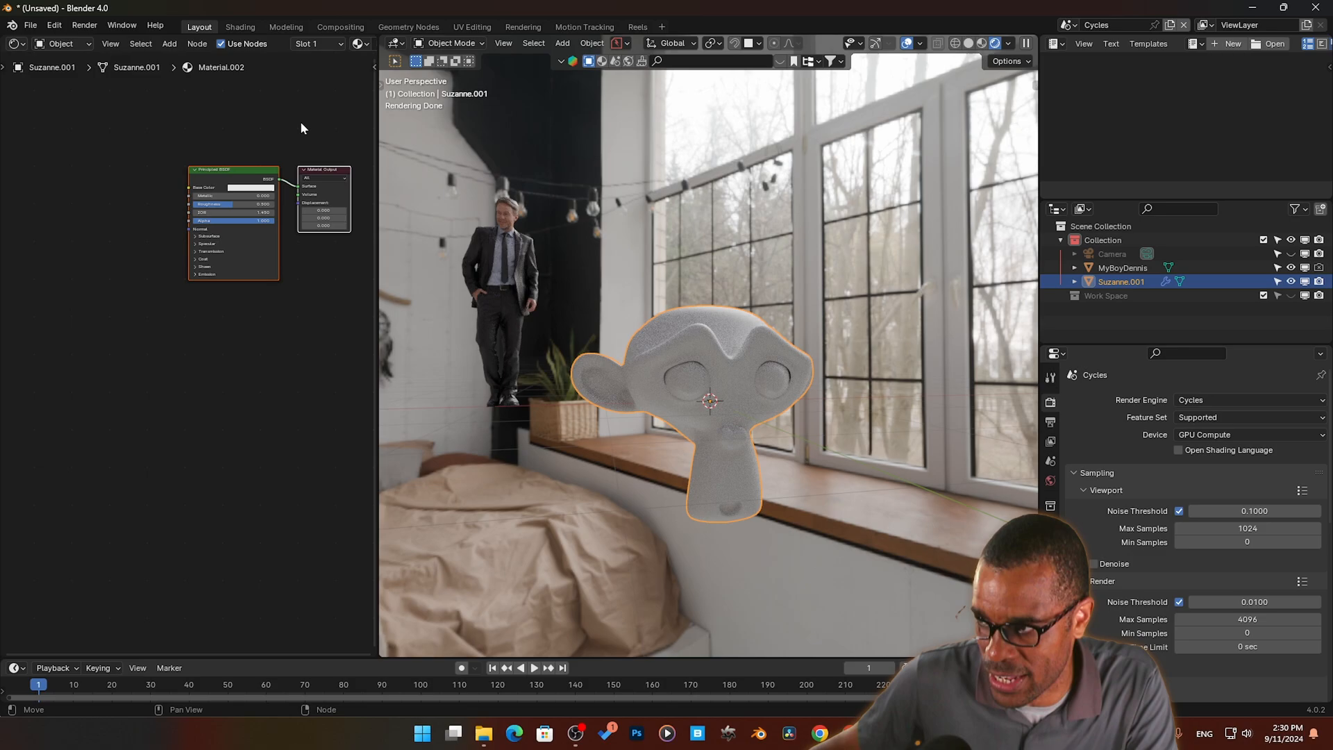
Step: Set the monkey's Base Color to pink and switch the render engine to Octane
{"action": "left_click", "coordinate": [247, 186]}
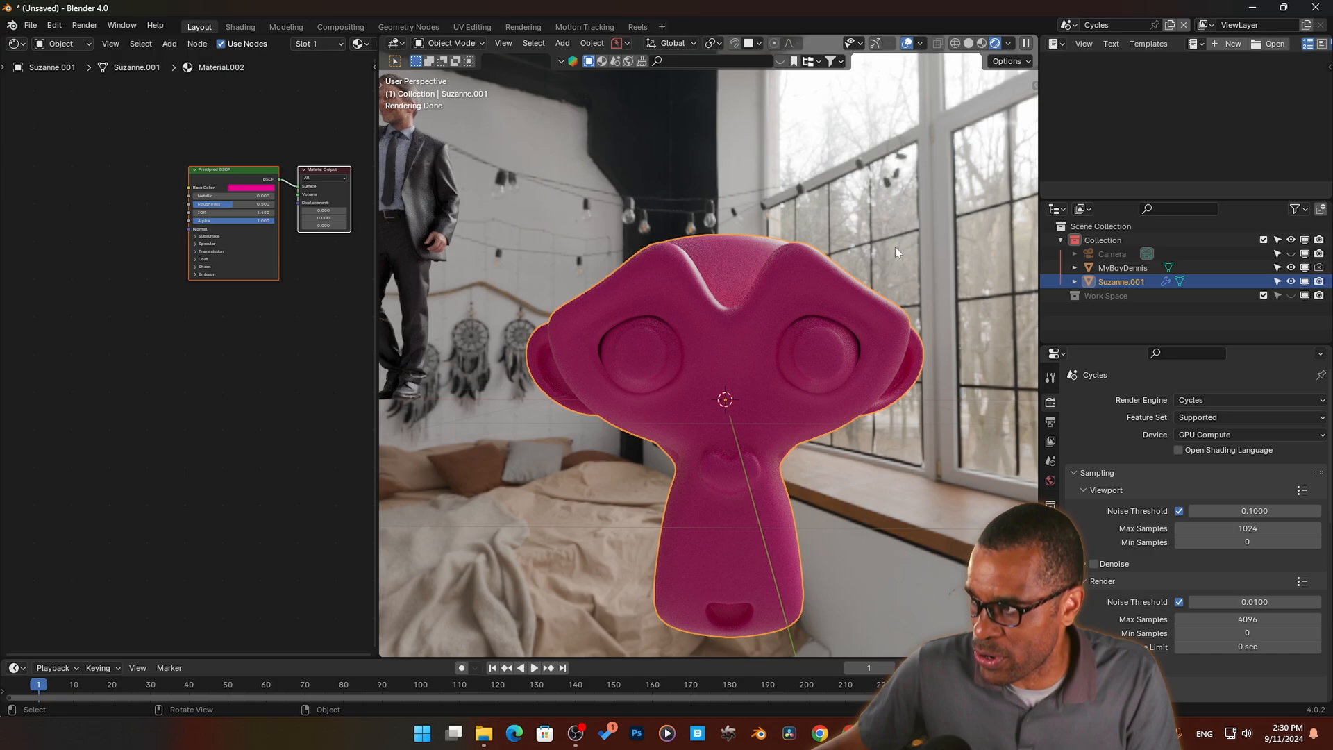
{"action": "left_click", "coordinate": [1097, 25]}
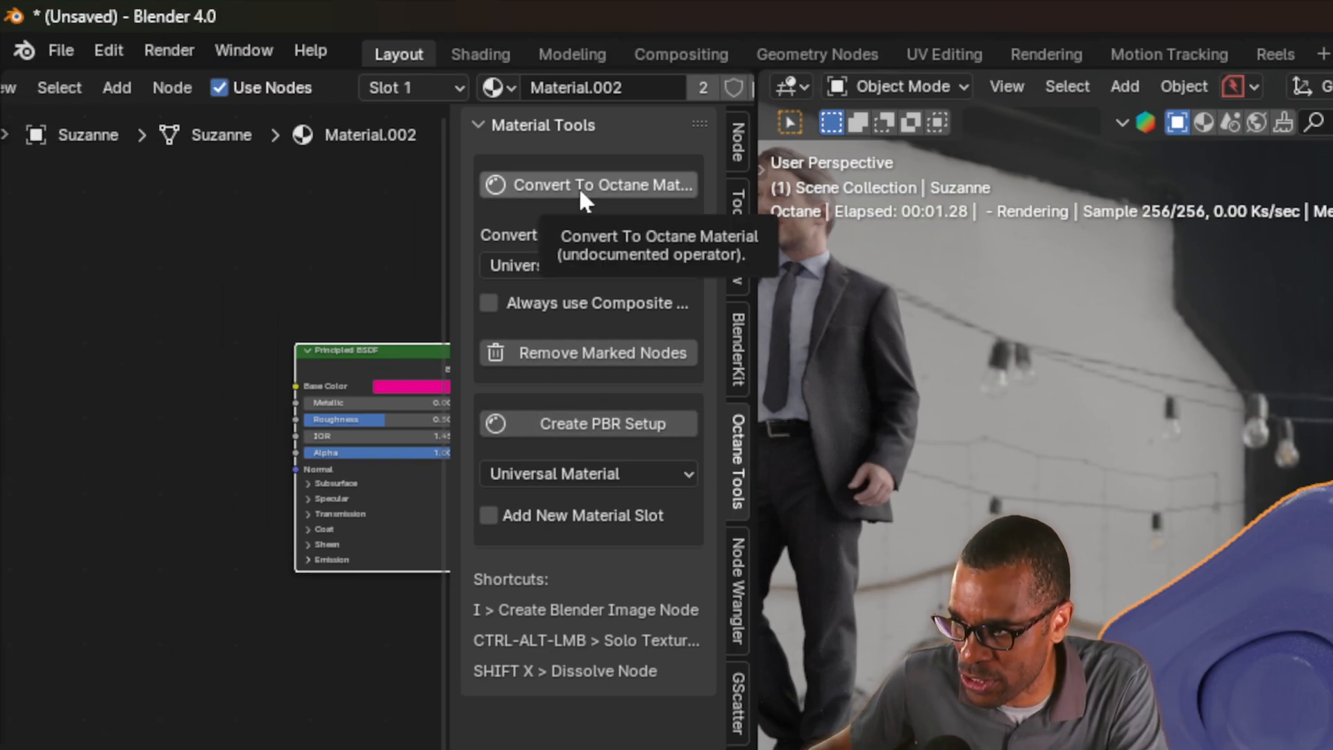
Step: Convert the Principled BSDF into an Octane Universal Material via Octane Tools
{"action": "left_click", "coordinate": [588, 184]}
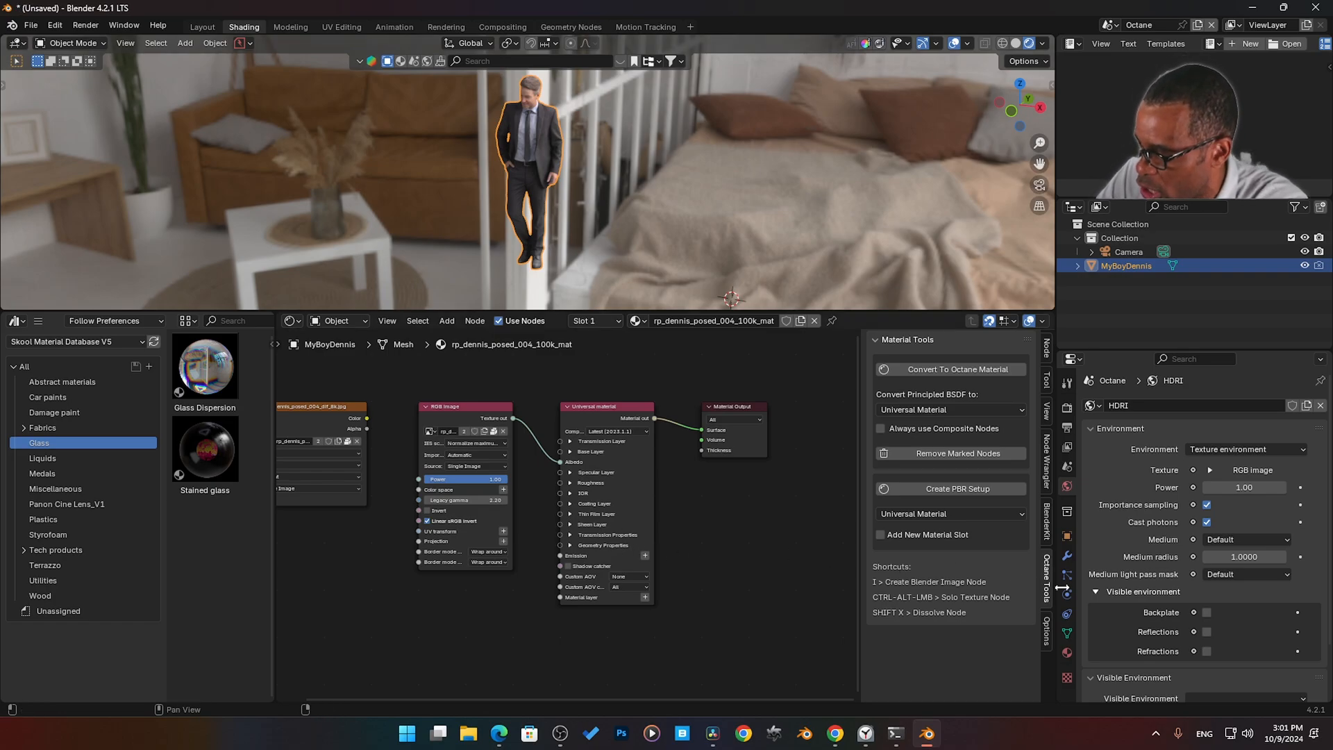
Step: Show the Universal material in Material Properties with the Converters panel in view
{"action": "left_click", "coordinate": [1066, 652]}
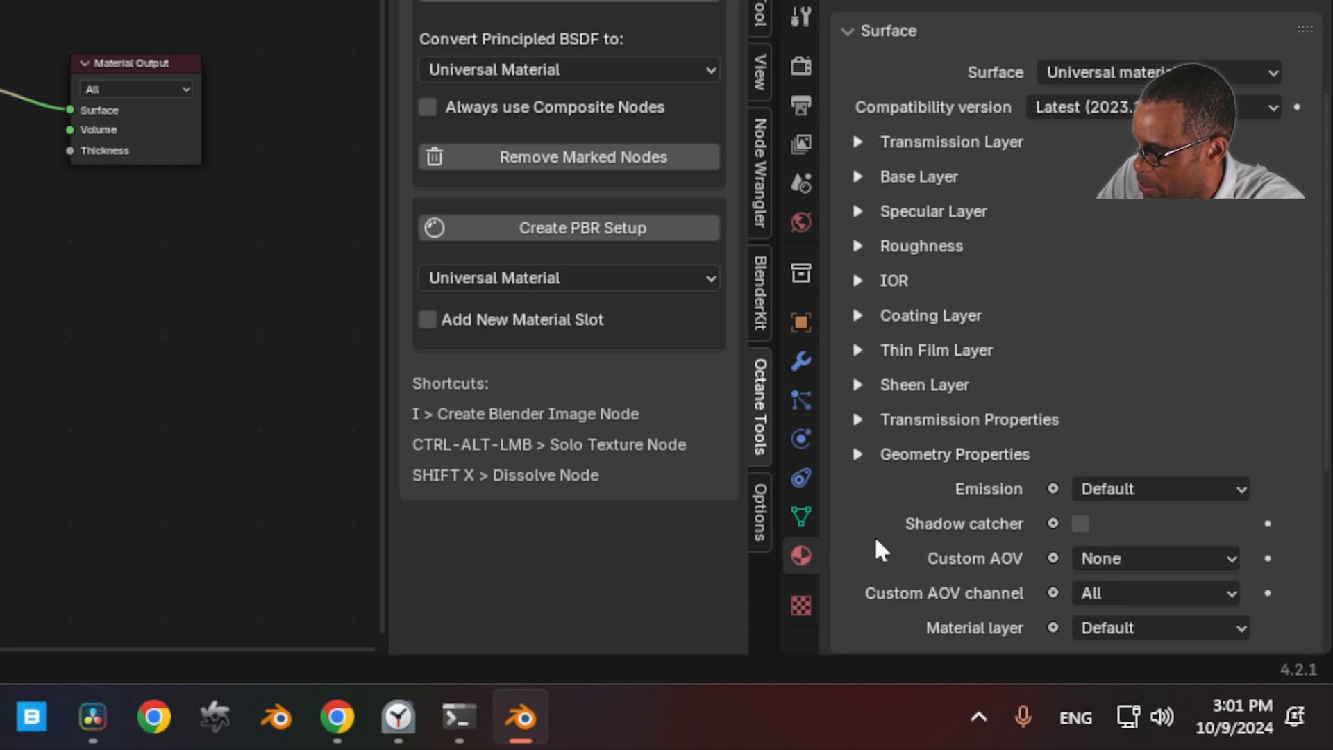
{"action": "scroll", "scroll_direction": "down", "scroll_amount": 3}
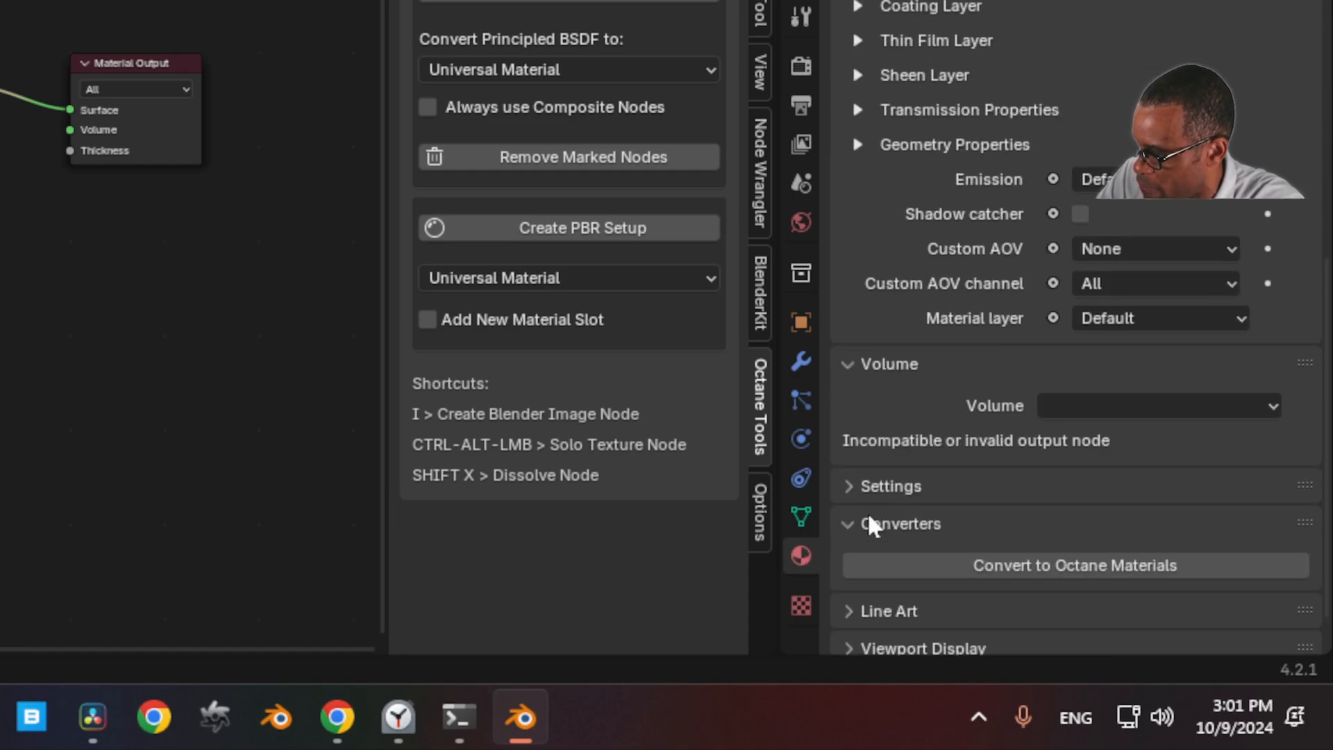
{"action": "mouse_move", "coordinate": [1018, 576]}
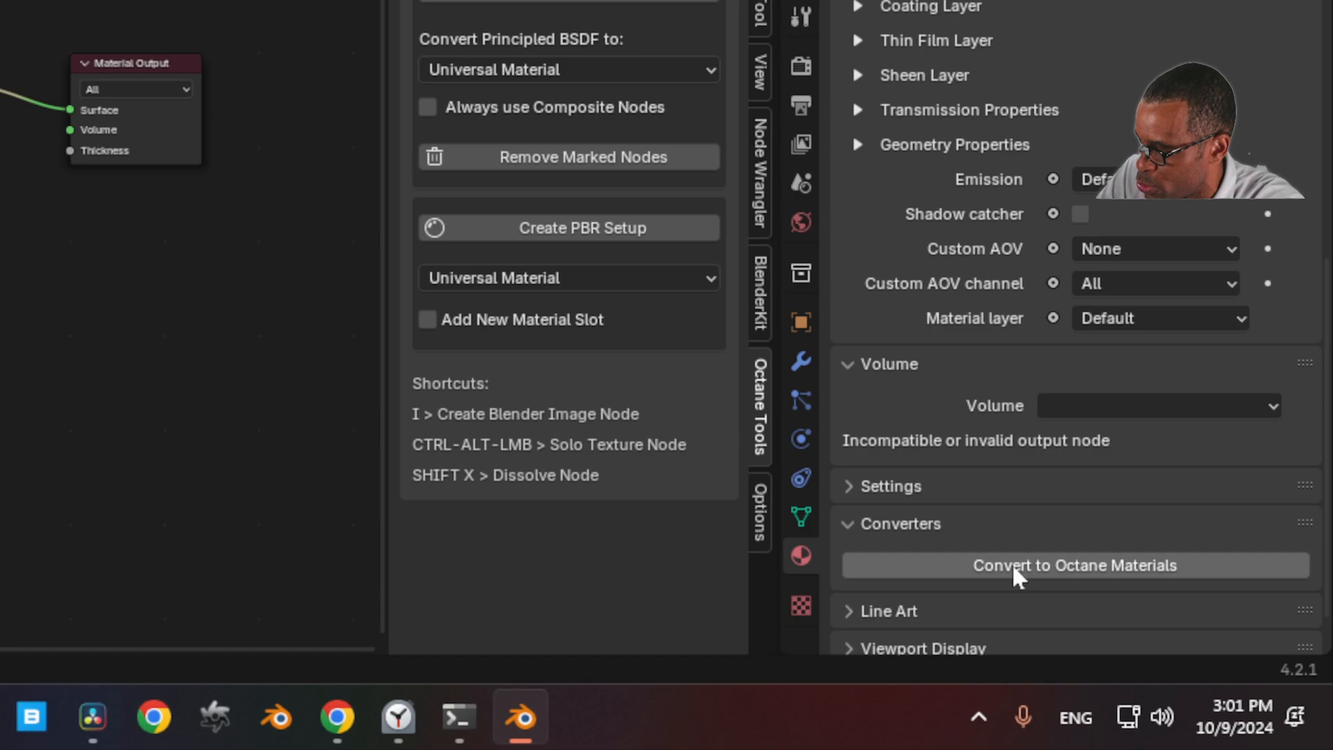
{"action": "left_click", "coordinate": [1073, 565]}
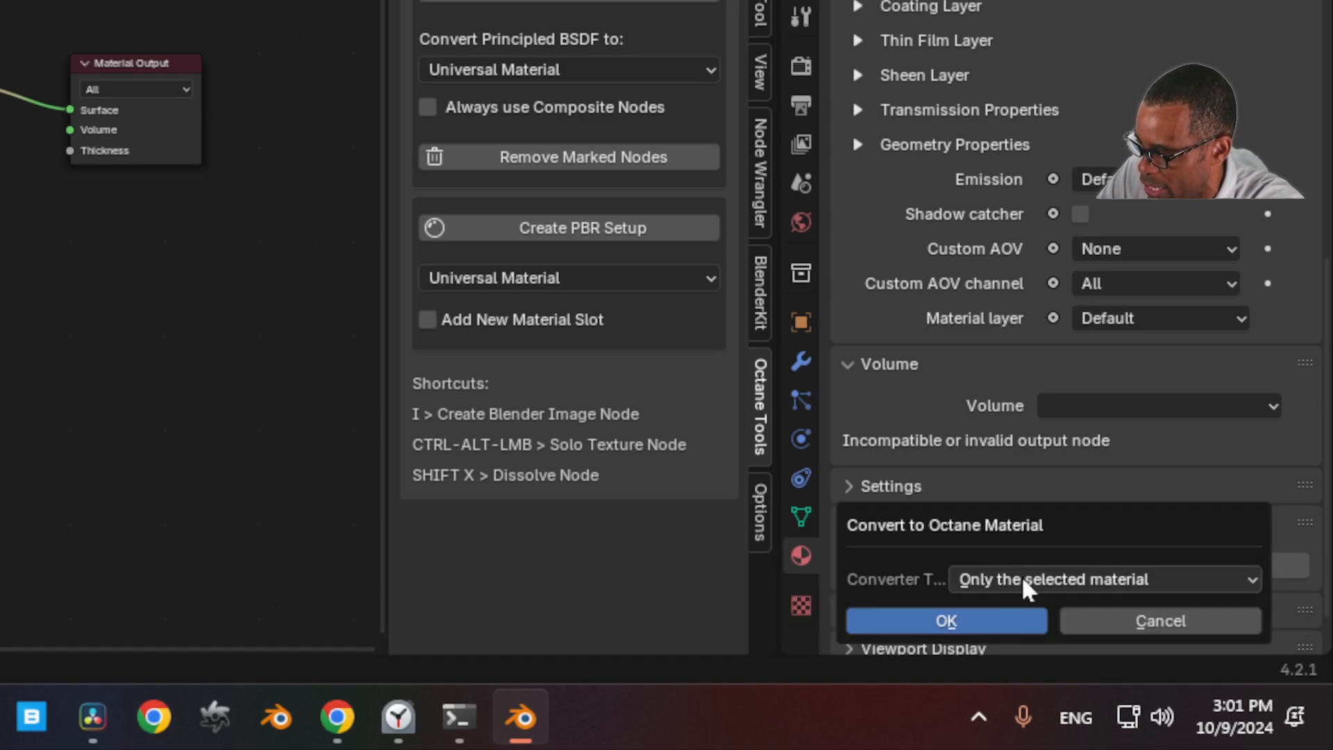
{"action": "mouse_move", "coordinate": [966, 611]}
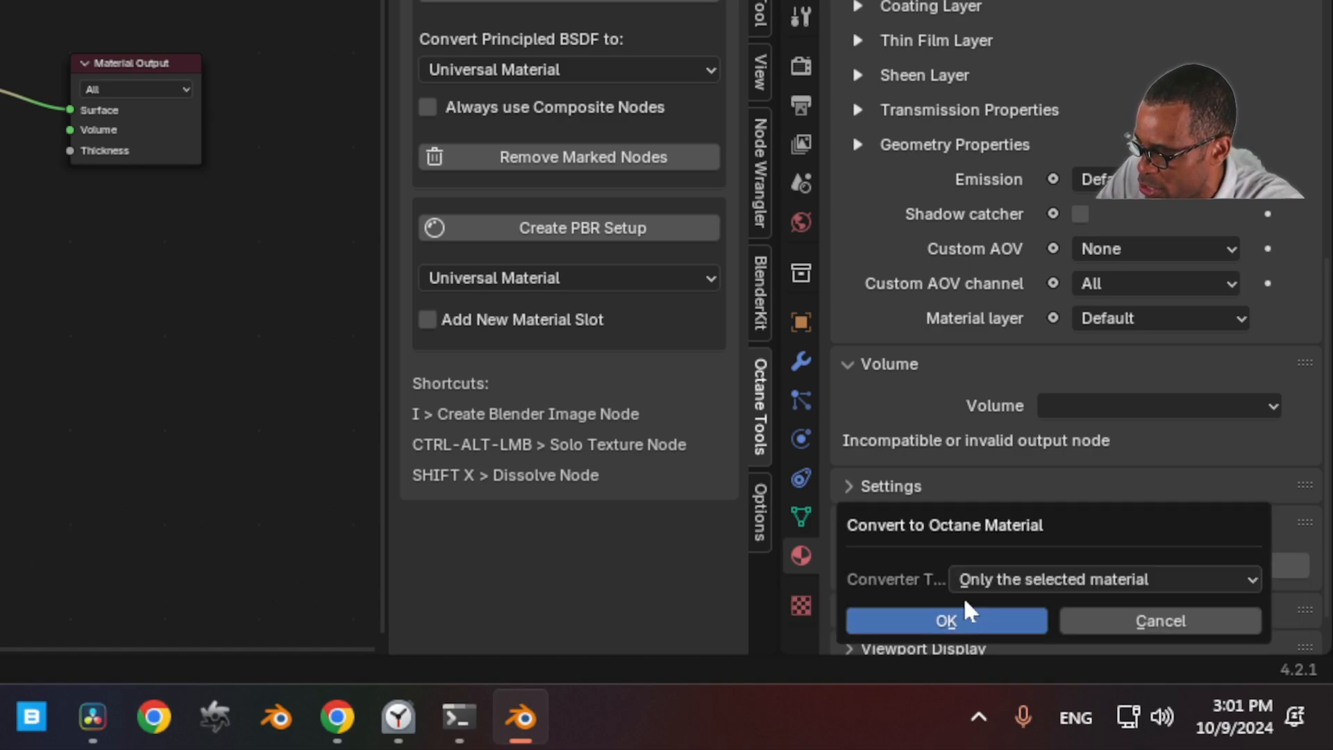
{"action": "left_click", "coordinate": [1103, 579]}
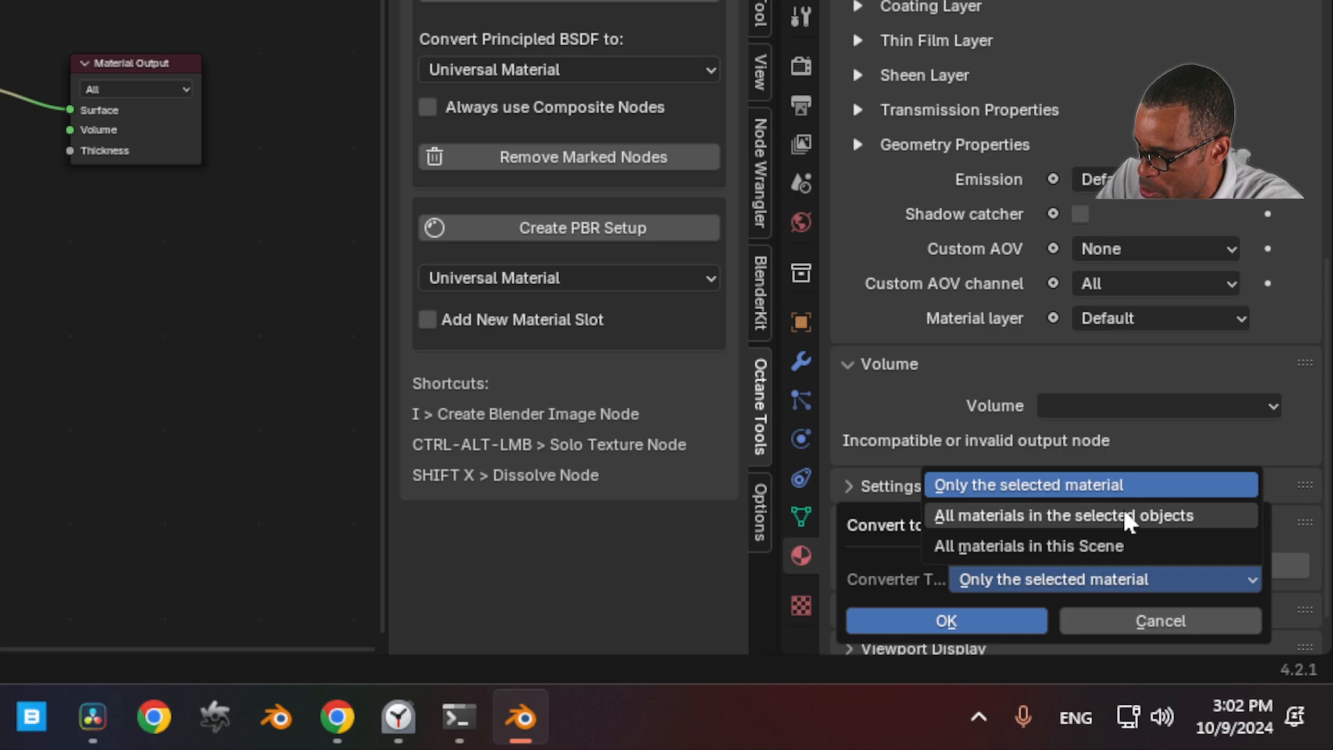
{"action": "mouse_move", "coordinate": [1037, 545]}
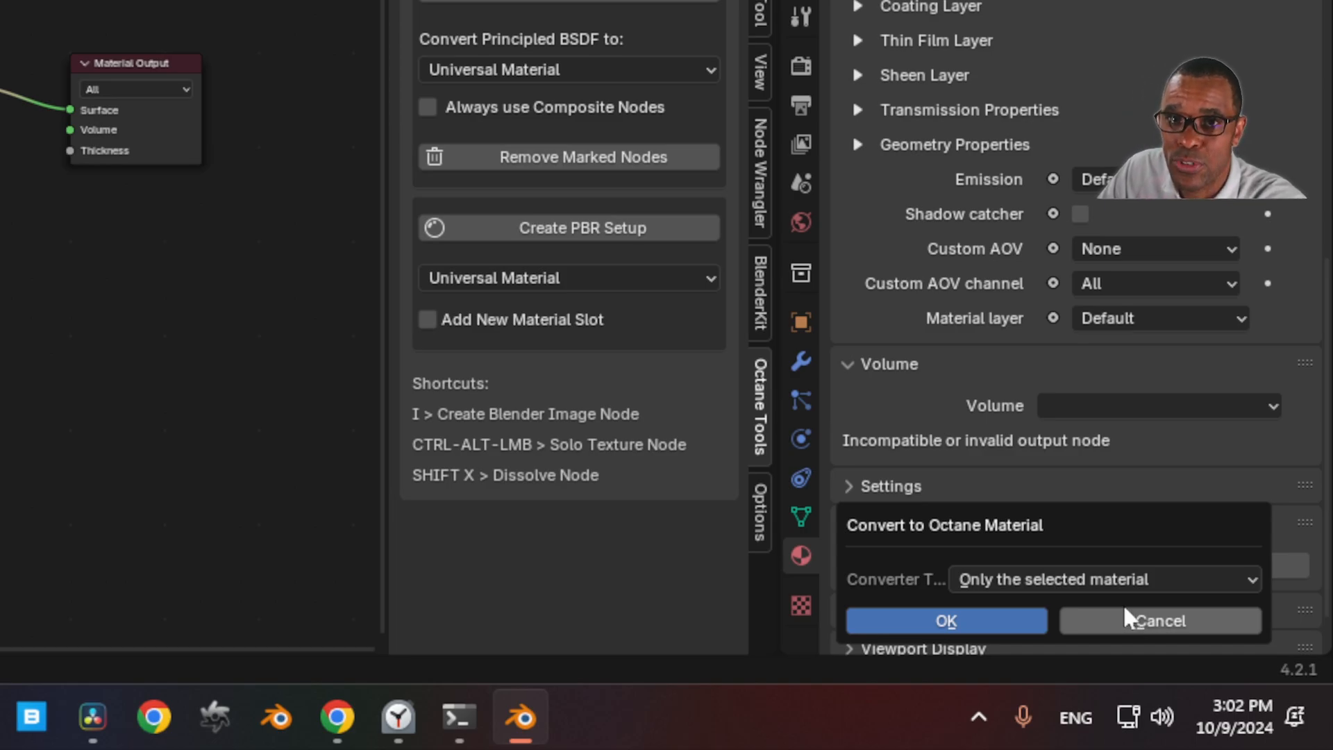
{"action": "left_click", "coordinate": [946, 621]}
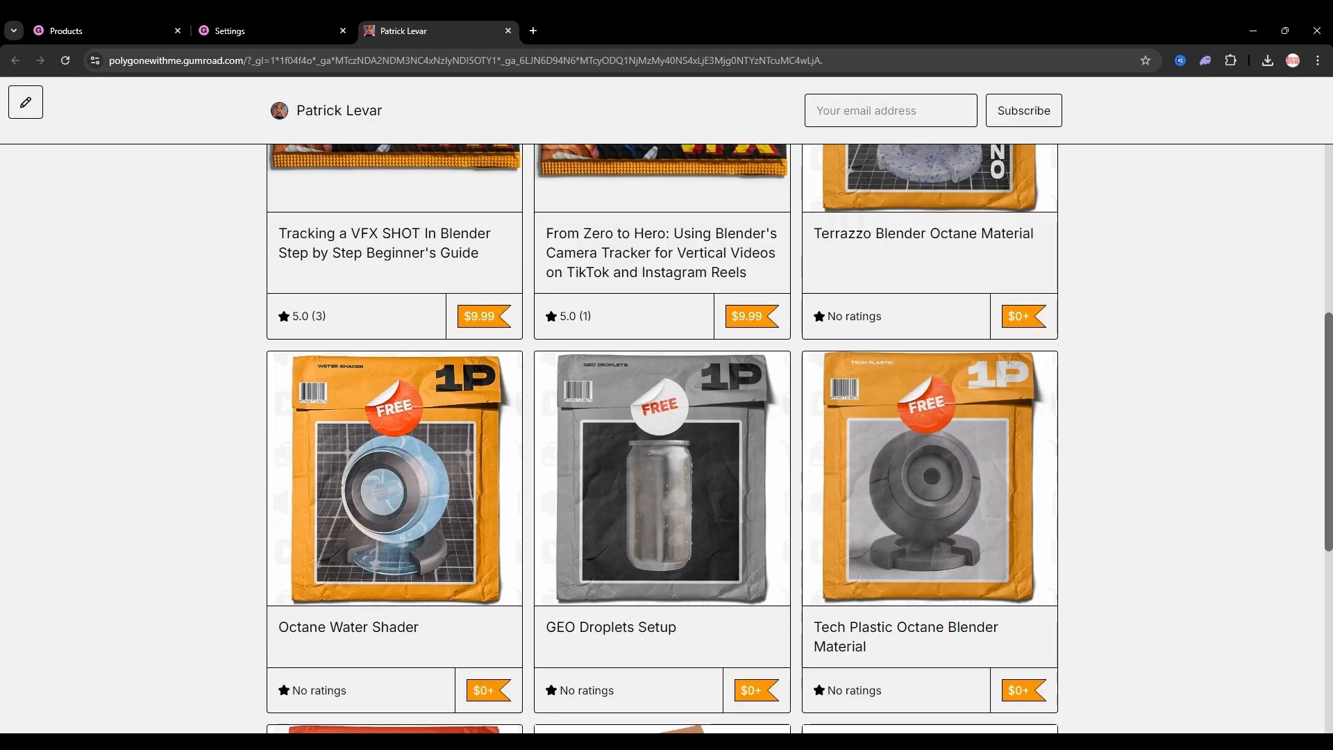
{"action": "scroll", "scroll_direction": "down", "scroll_amount": 3}
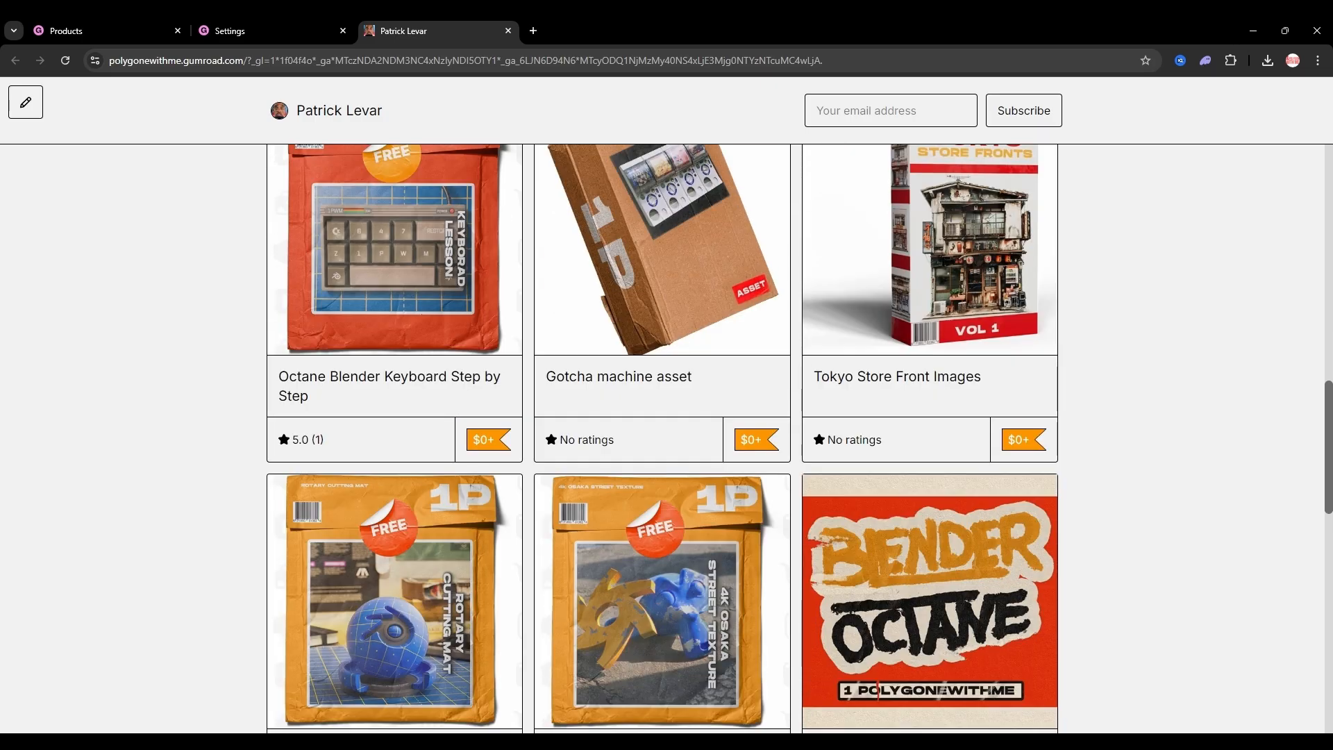